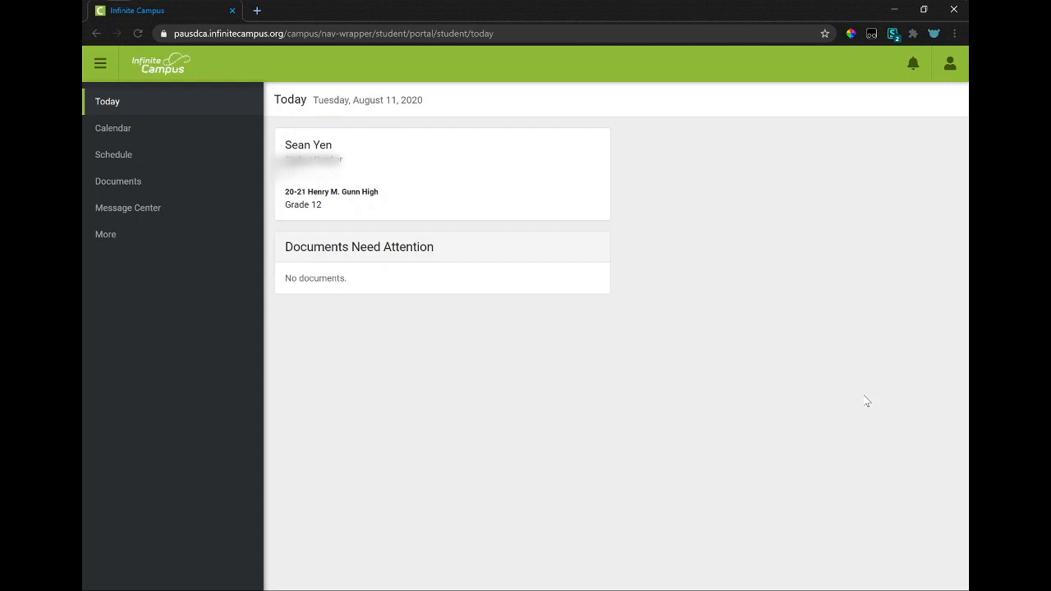
mouse_move(959, 25)
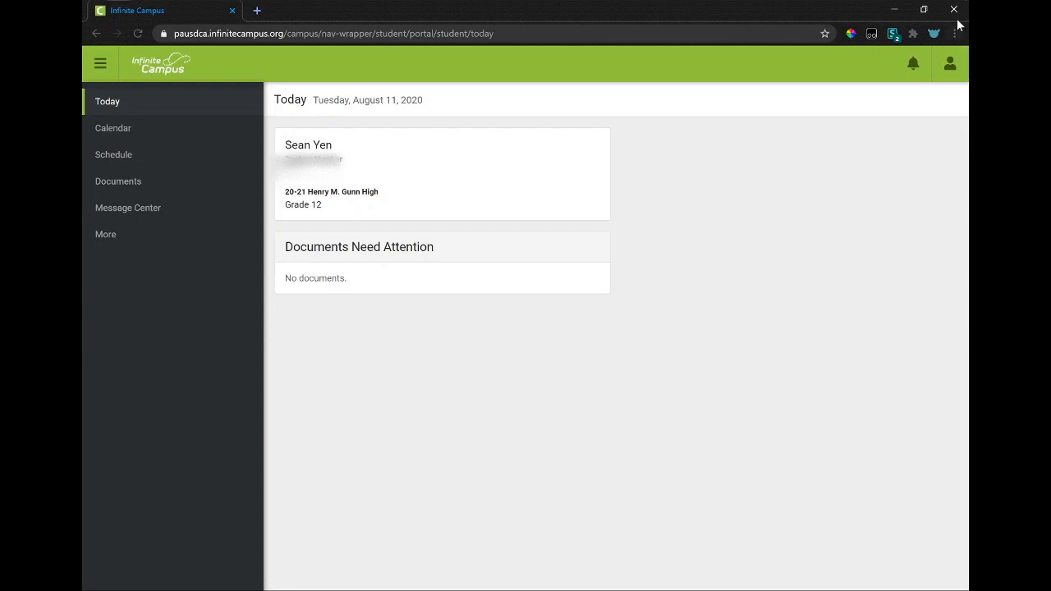
- Bring up Chrome's three-dot main menu over the Infinite Campus Today page
left_click(955, 32)
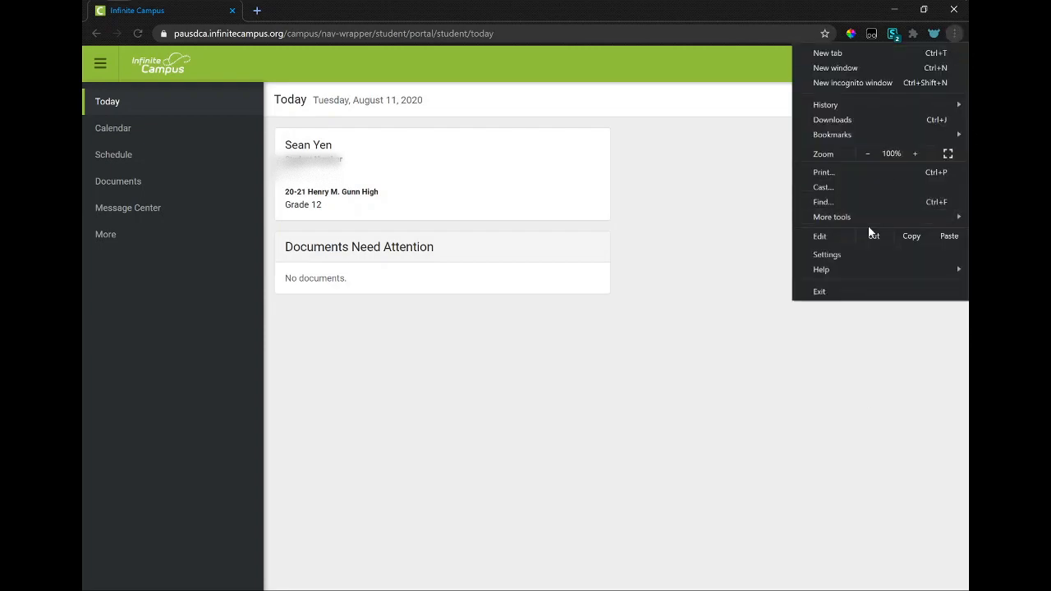
- Review the teacher-periods script's Console output and Network requests in DevTools, then return to the portal on section 582480
left_click(831, 216)
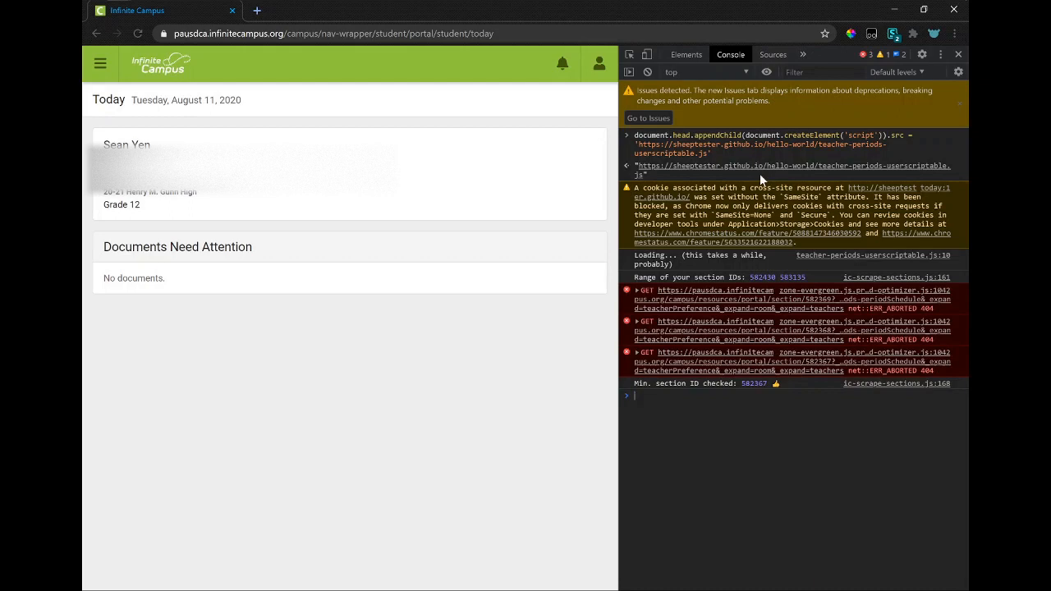
left_click(803, 55)
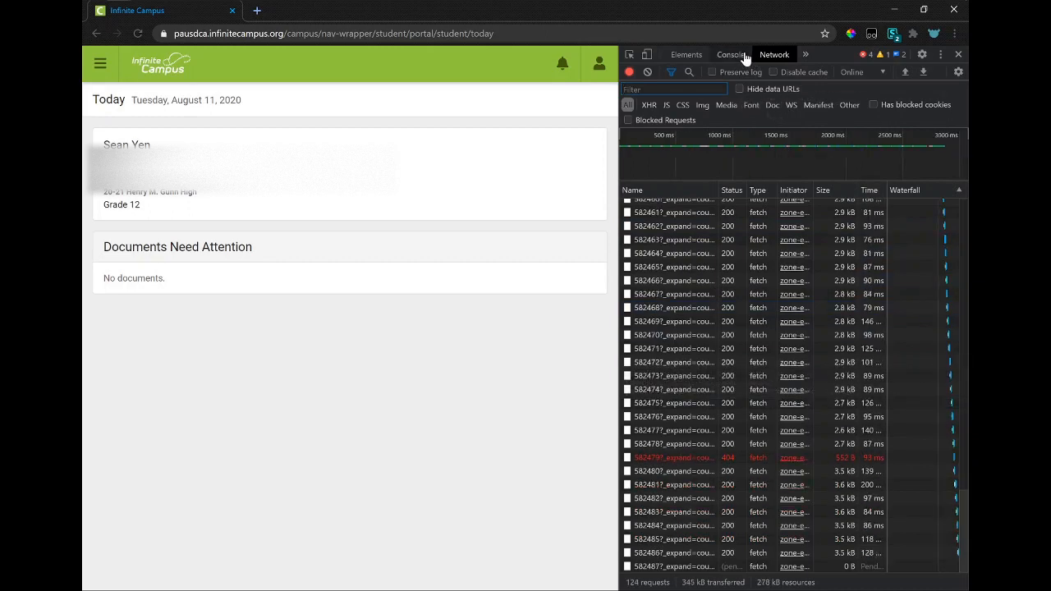
left_click(729, 54)
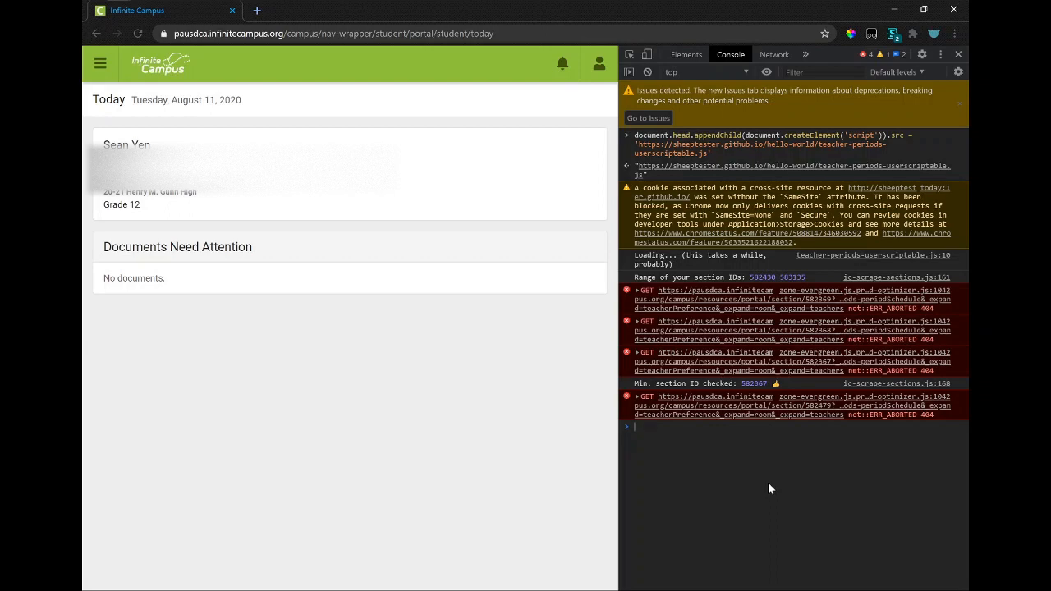
key("alt+tab")
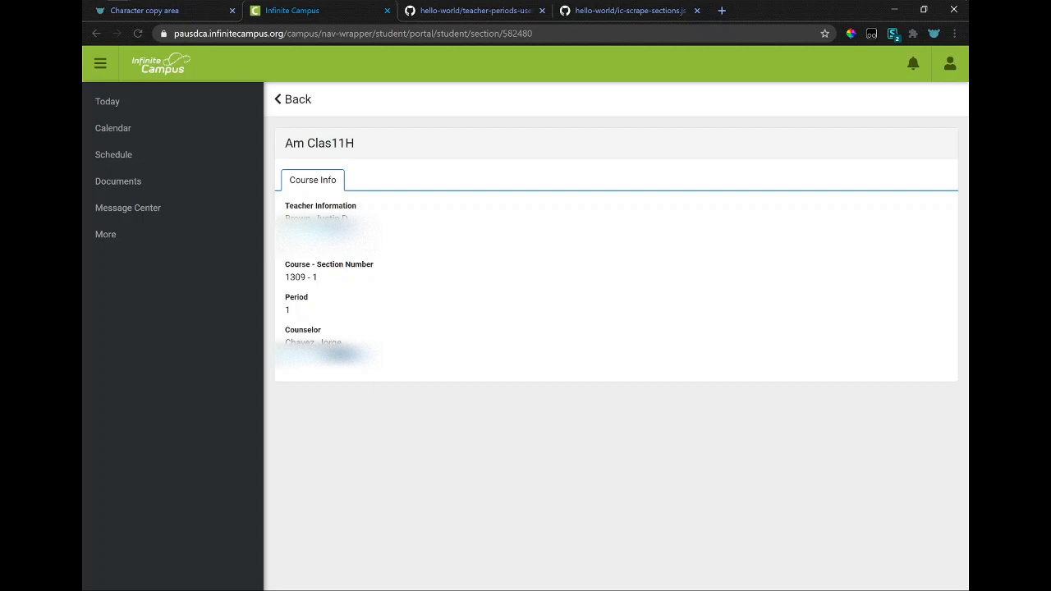
- Select the section number in the address bar to change it to 582481
left_click(361, 33)
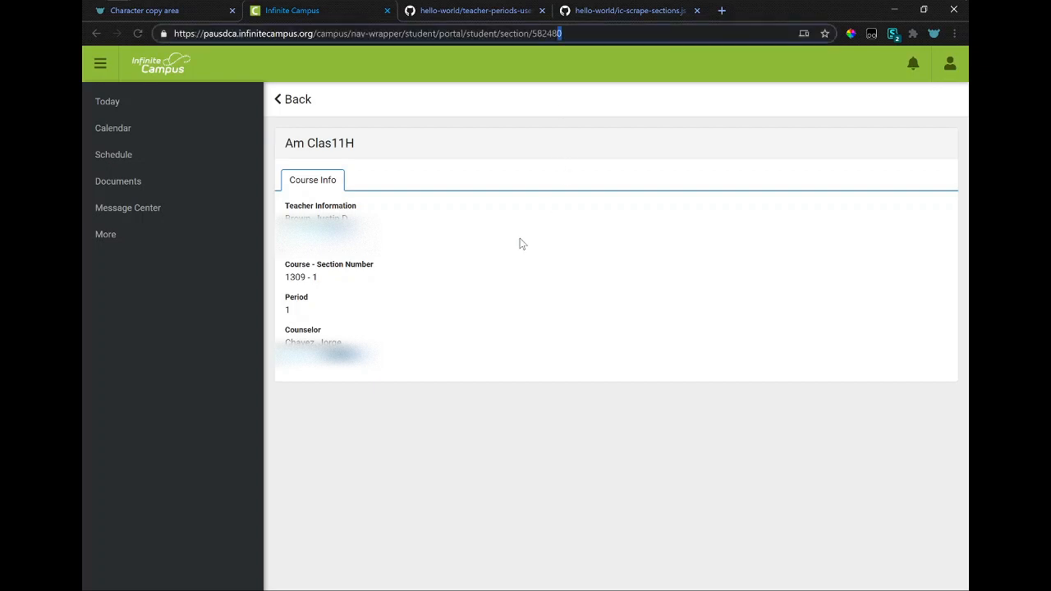
double_click(545, 33)
type("1")
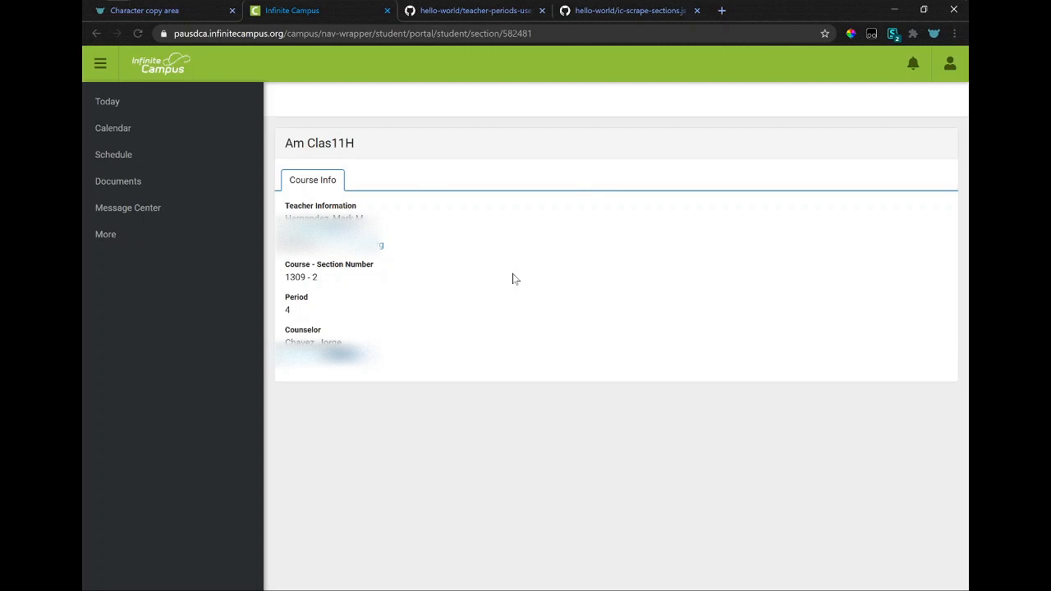
mouse_move(516, 232)
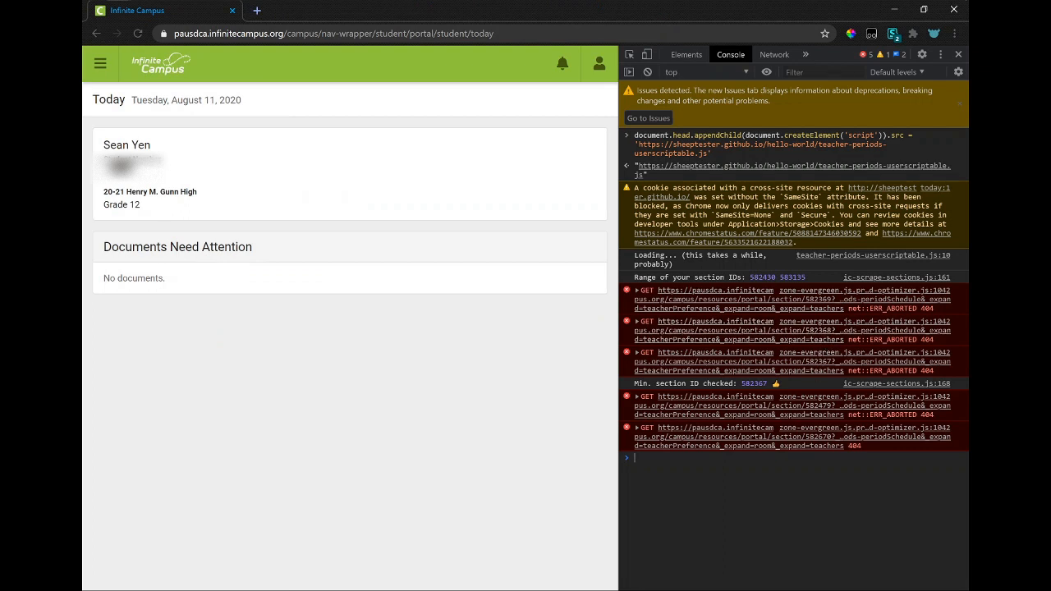
mouse_move(770, 179)
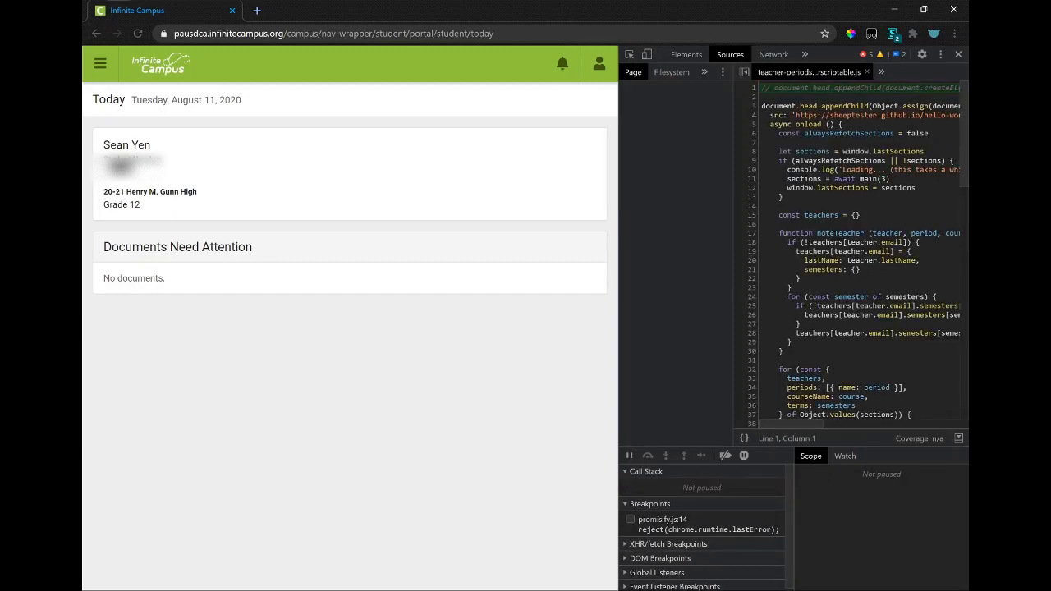
- Switch from the script source to the Elements tree, then back to the Console log of section requests
left_click(686, 54)
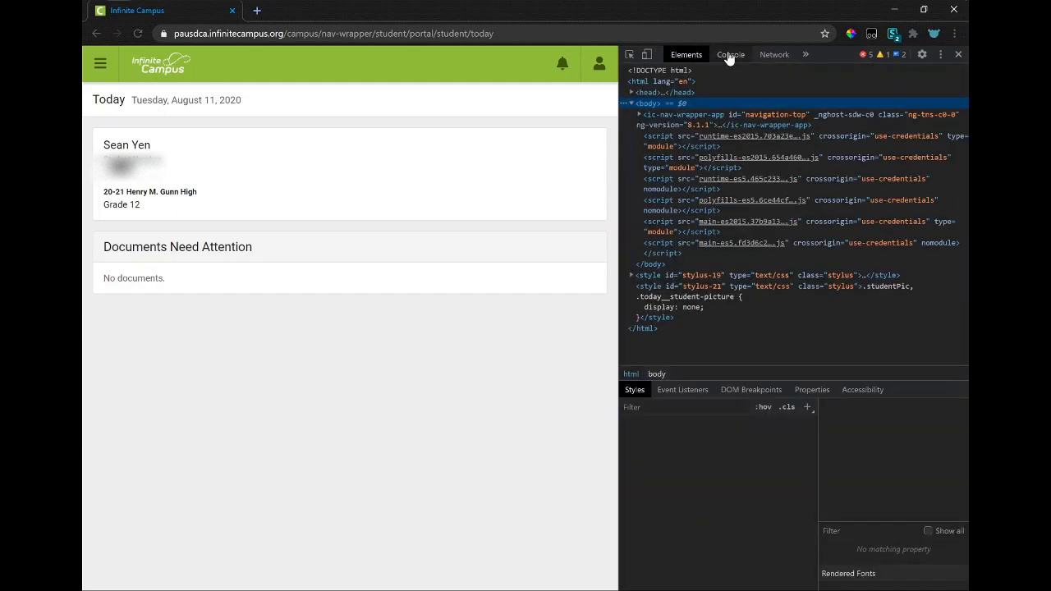
left_click(729, 54)
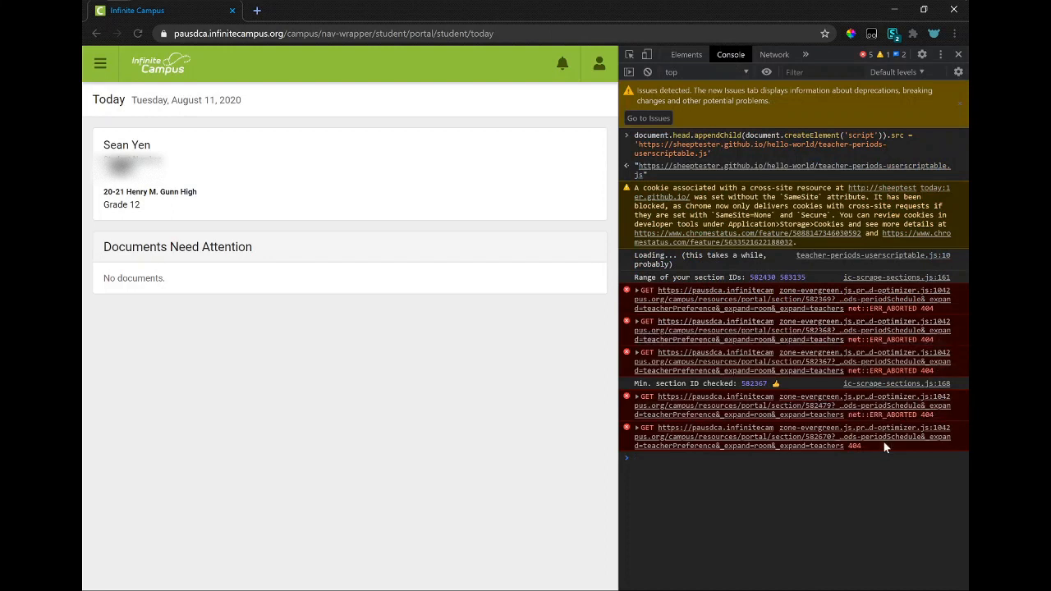
mouse_move(849, 525)
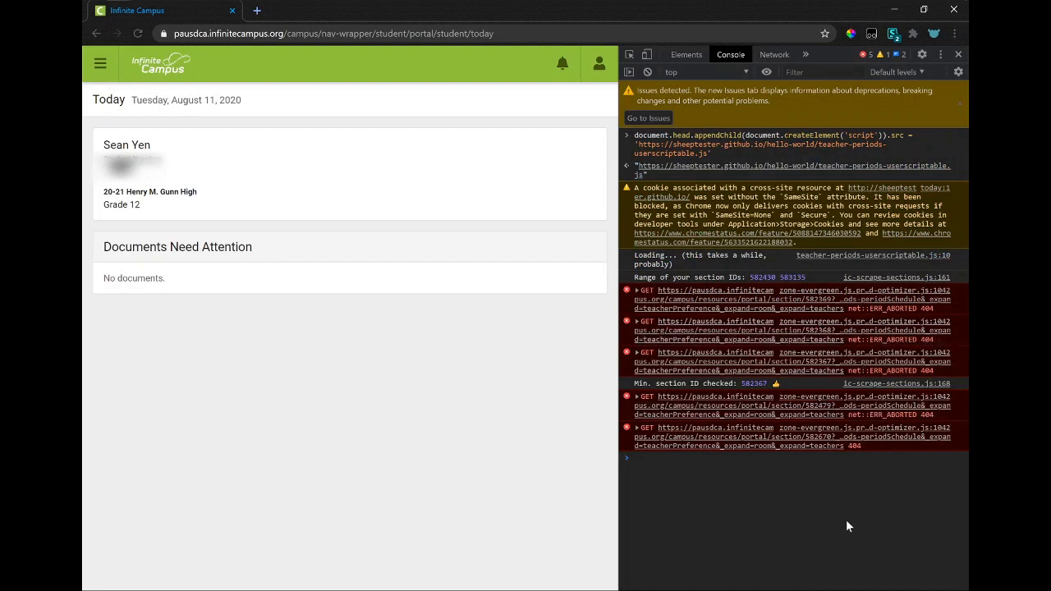
mouse_move(812, 545)
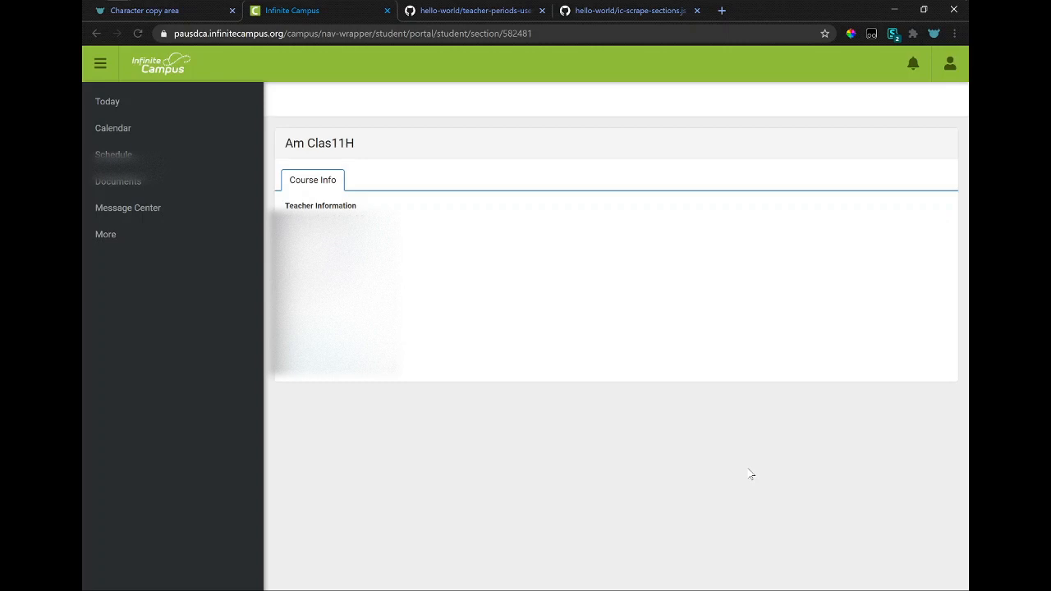
- View teacher-periods-userscriptable.js on GitHub, then its ic-scrape-sections.js dependency
left_click(473, 10)
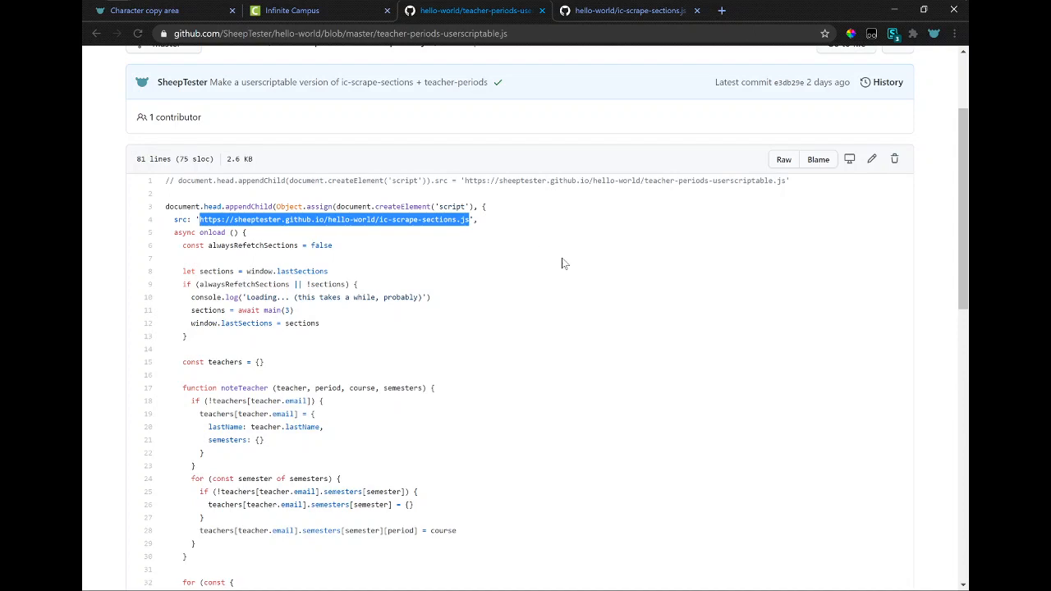
left_click(627, 10)
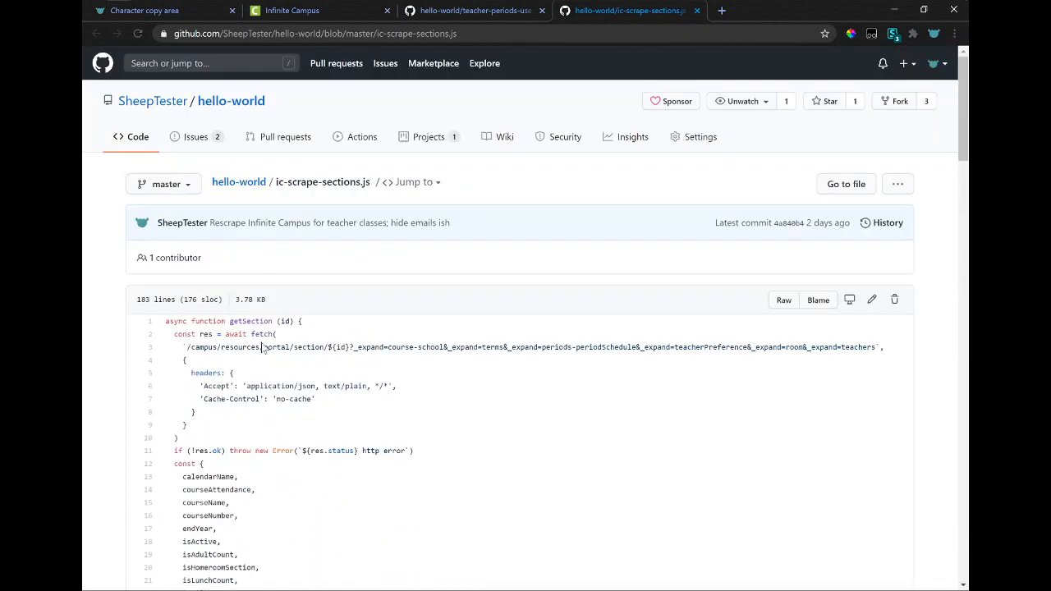
scroll("down", 3)
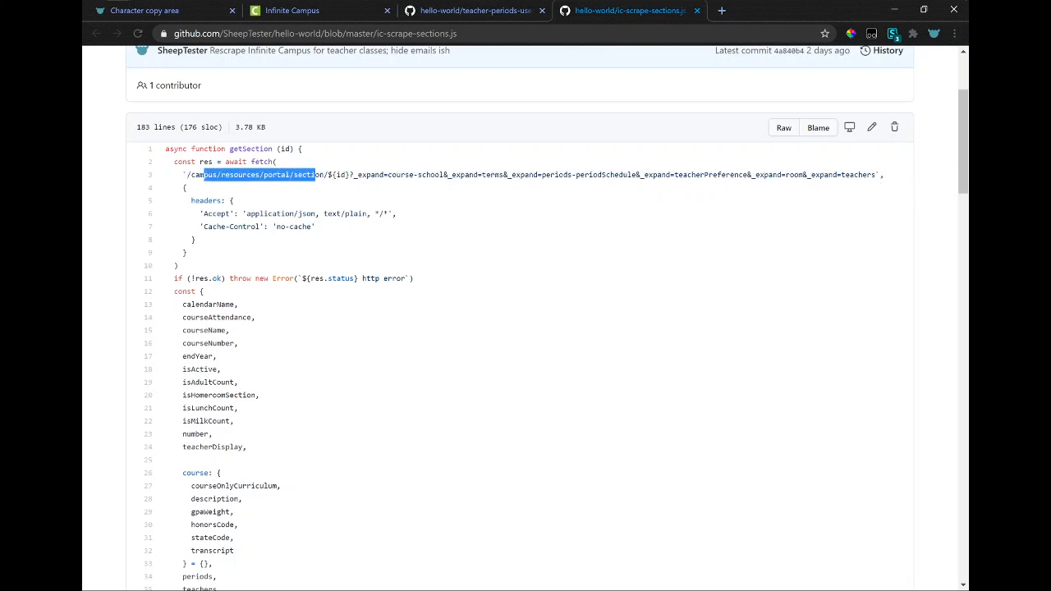
scroll("down", 3)
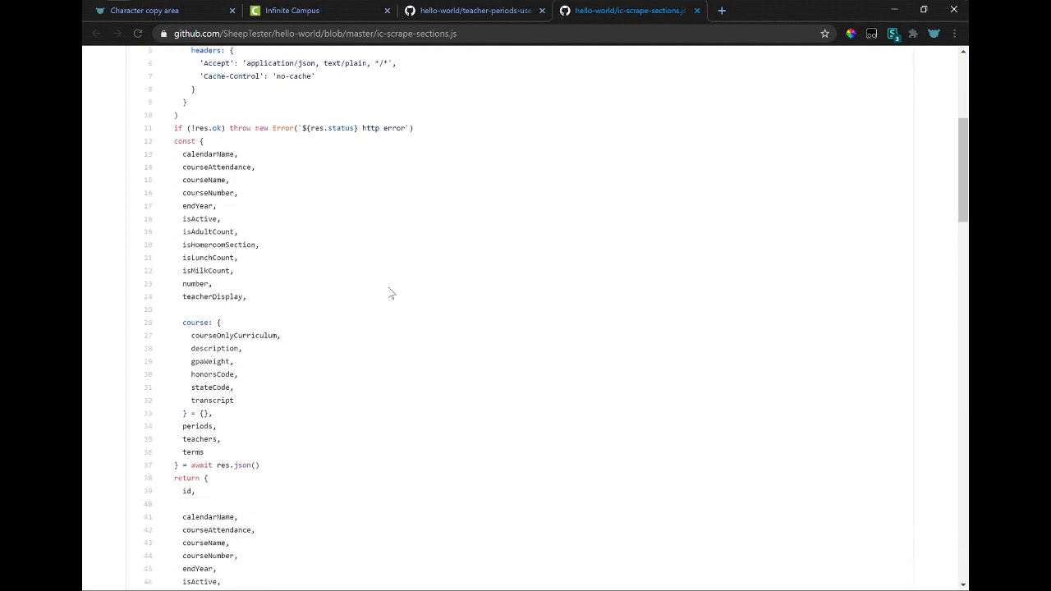
scroll("down", 3)
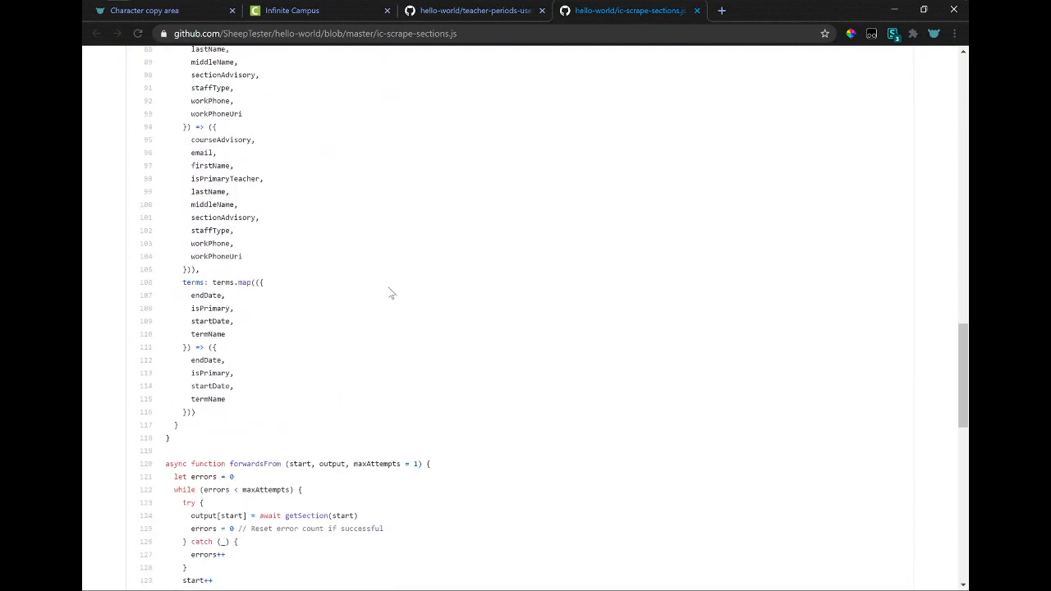
scroll("down", 3)
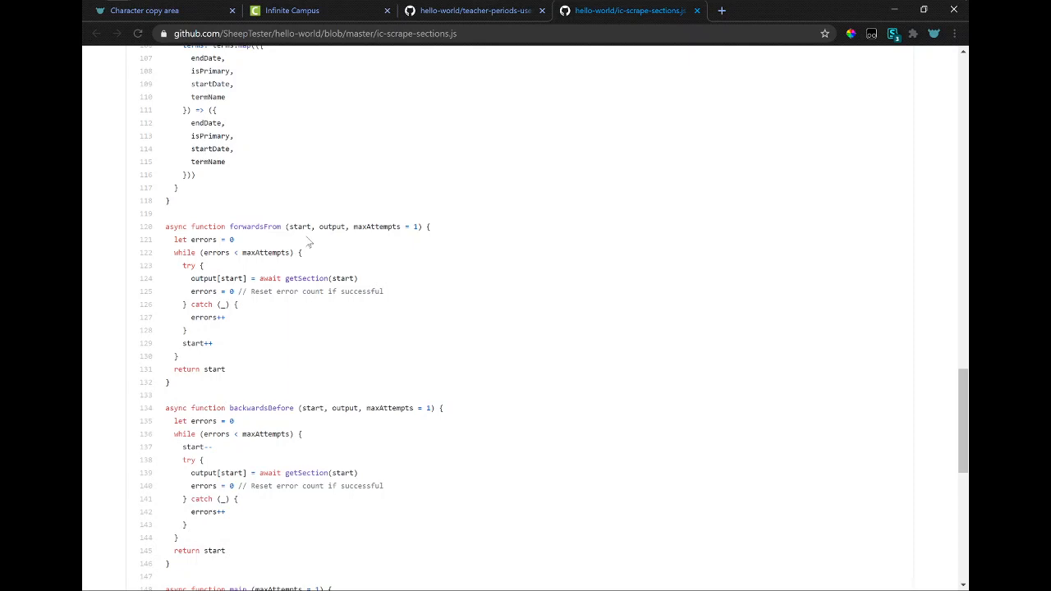
scroll("down", 3)
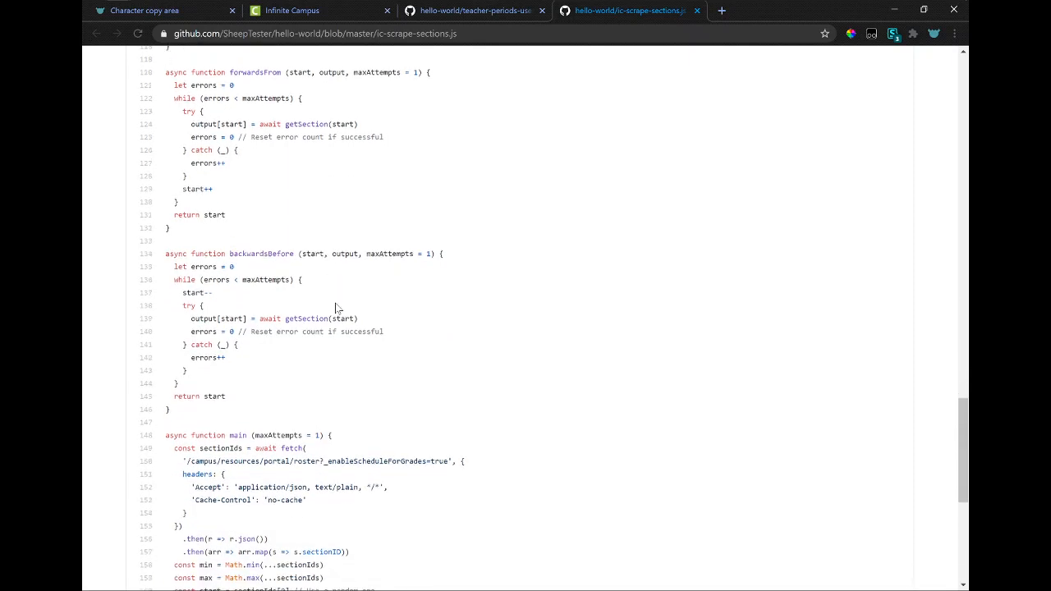
scroll("down", 3)
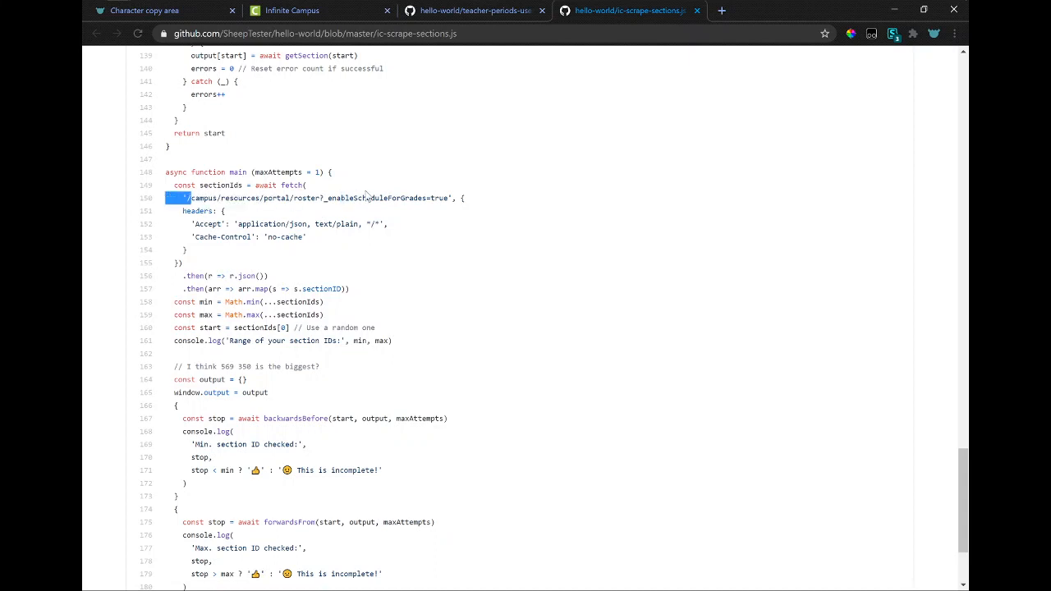
double_click(255, 329)
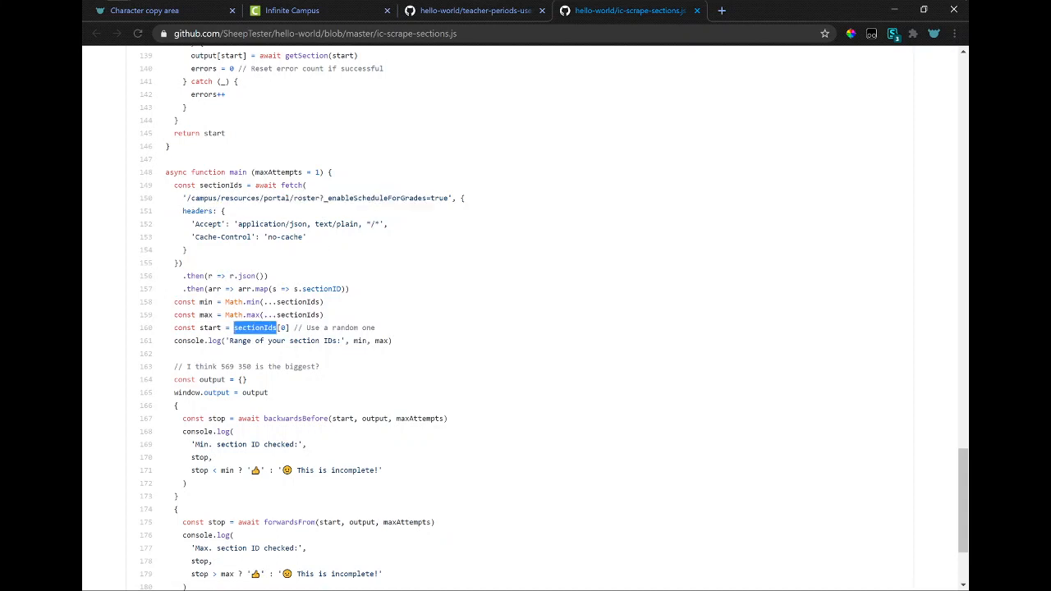
scroll("down", 3)
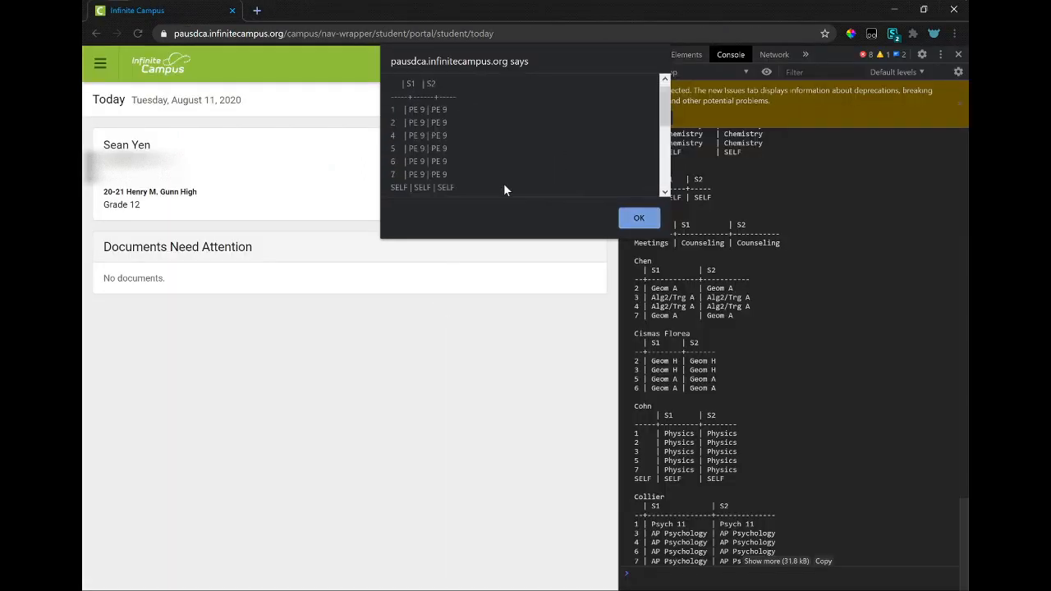
- Dismiss the class-table alert and copy the full teacher schedule output from the console
left_click(639, 217)
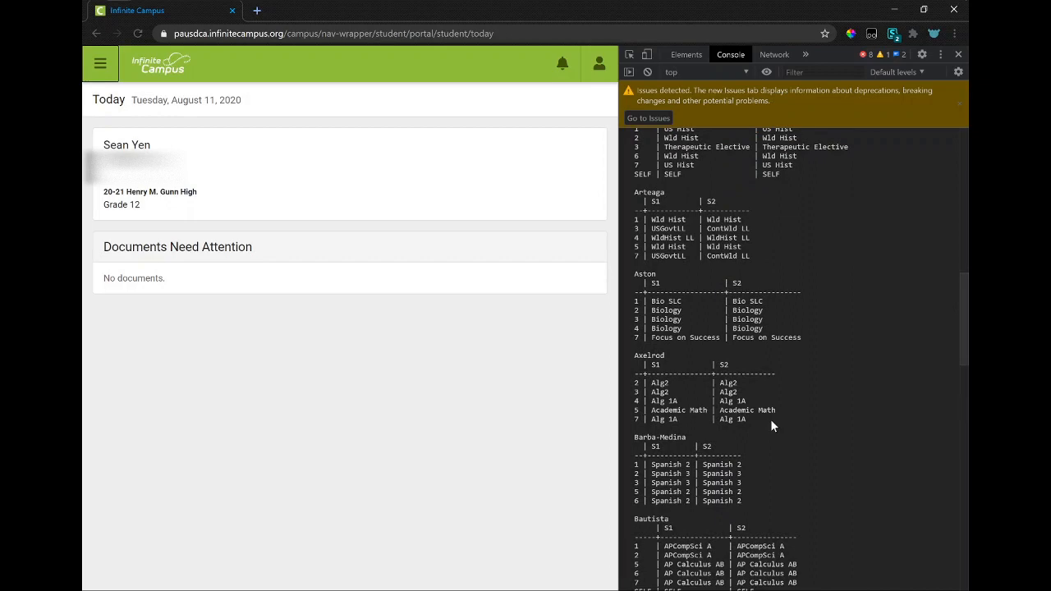
scroll("down", 3)
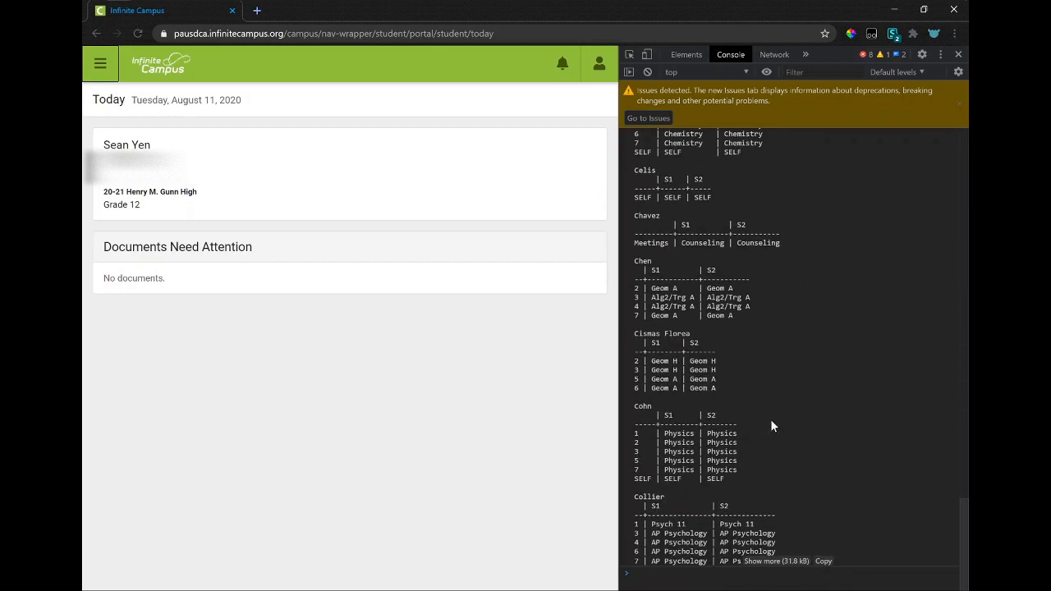
mouse_move(827, 567)
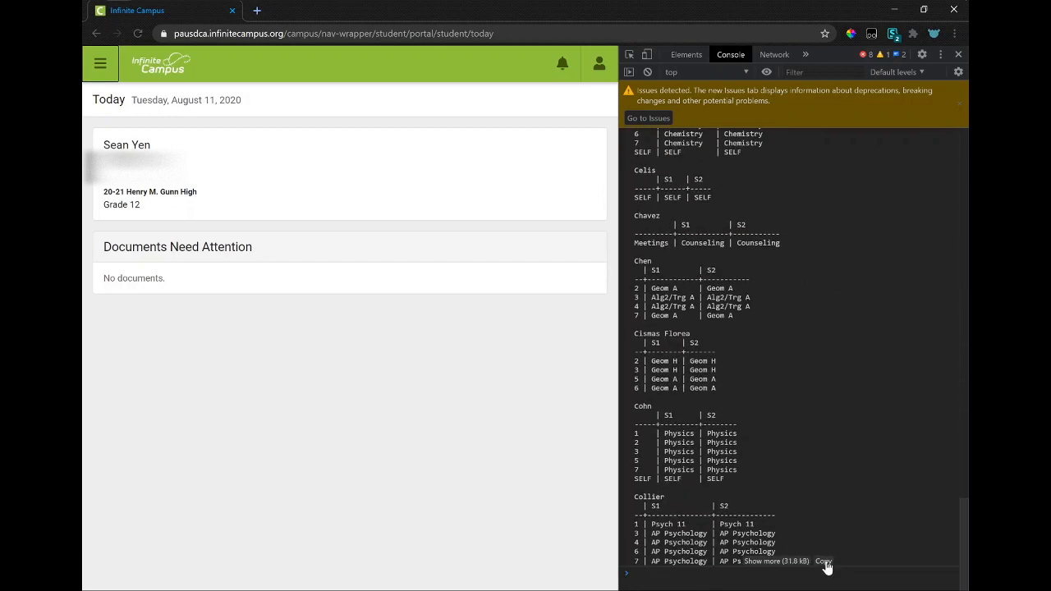
left_click(92, 10)
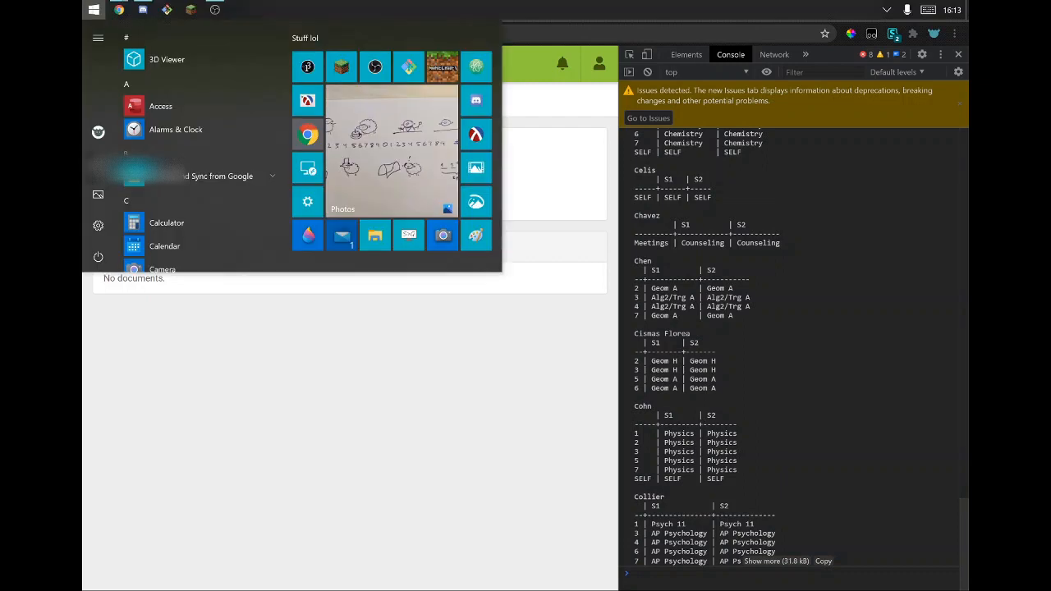
- Launch Notepad from the Start menu to hold the copied teacher tables, then return to the browser
type("notepad")
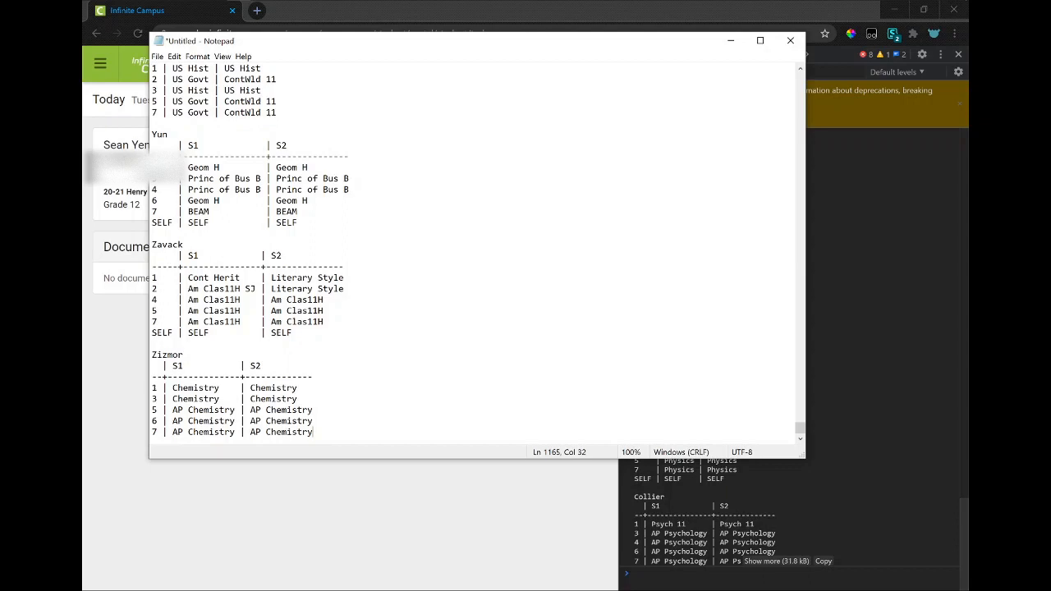
key("alt+tab")
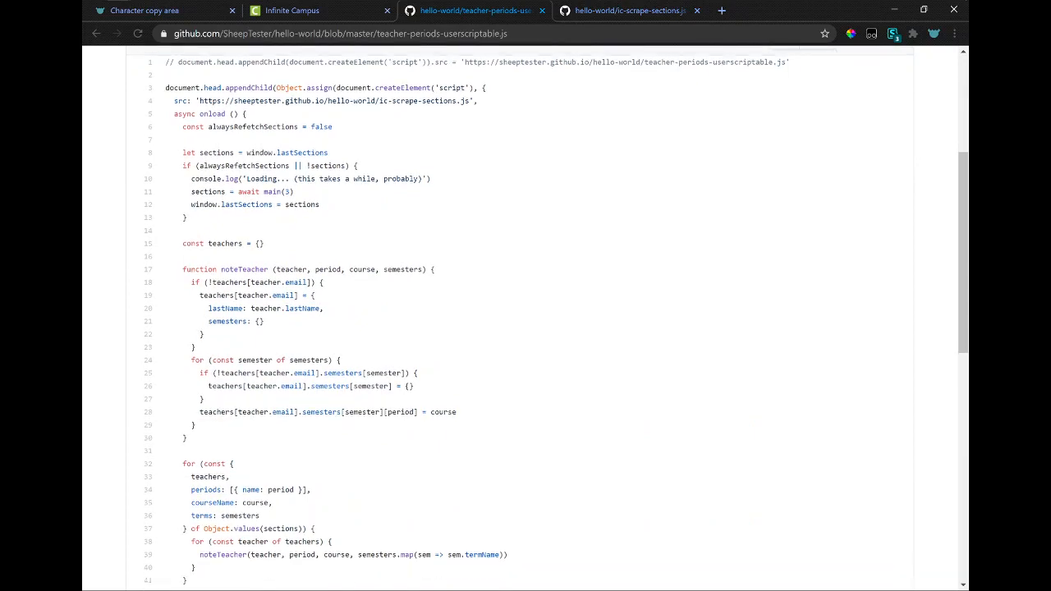
scroll("down", 3)
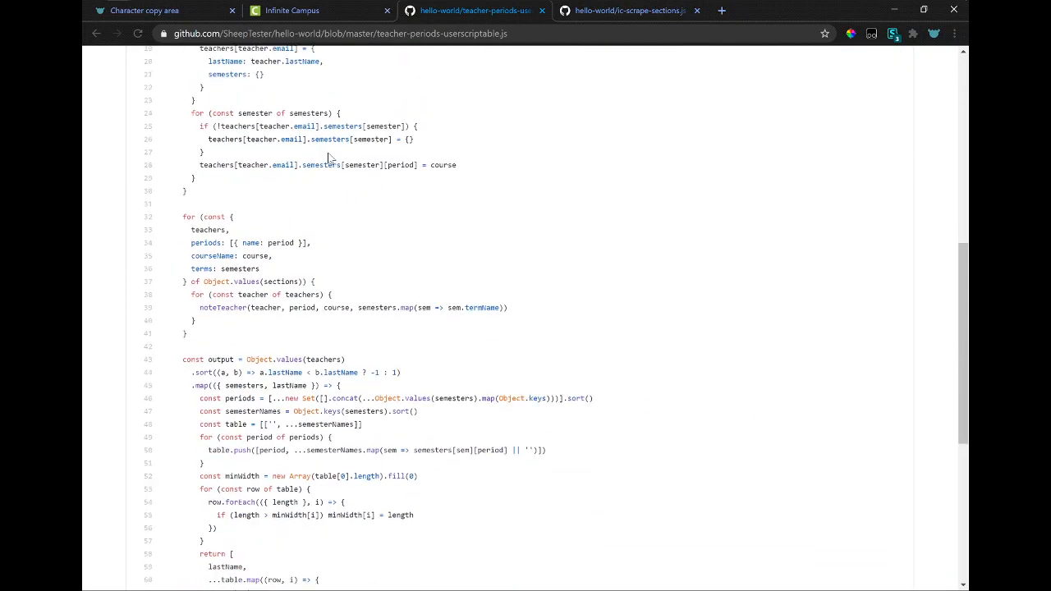
scroll("down", 3)
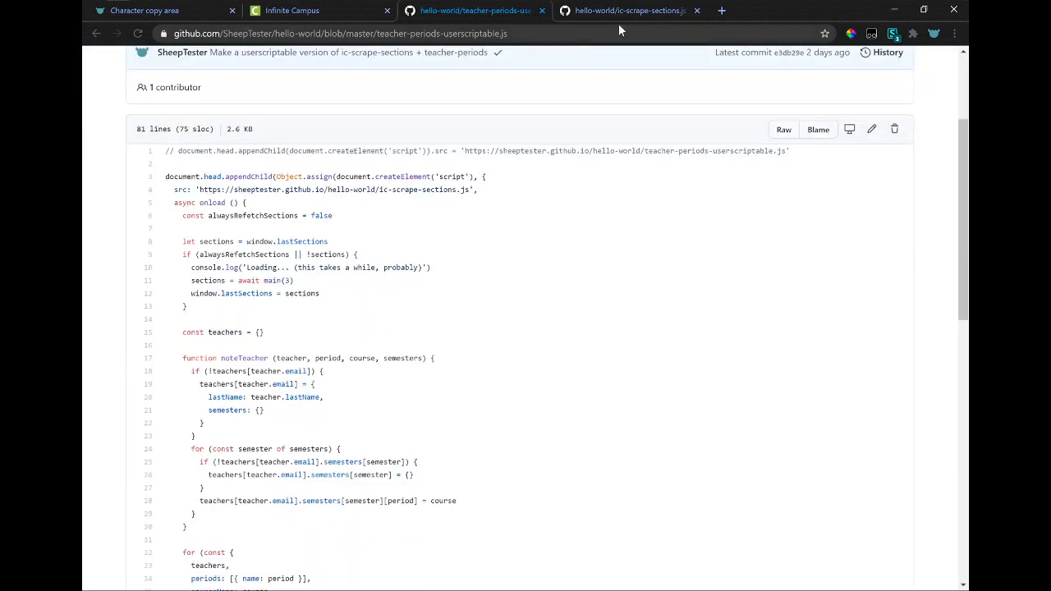
left_click(627, 10)
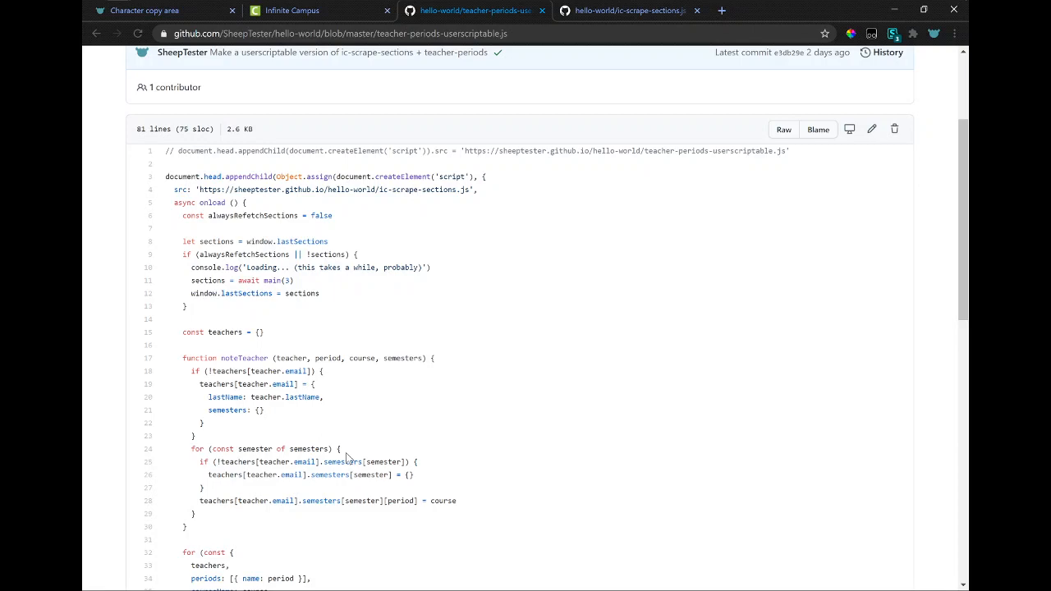
scroll("down", 3)
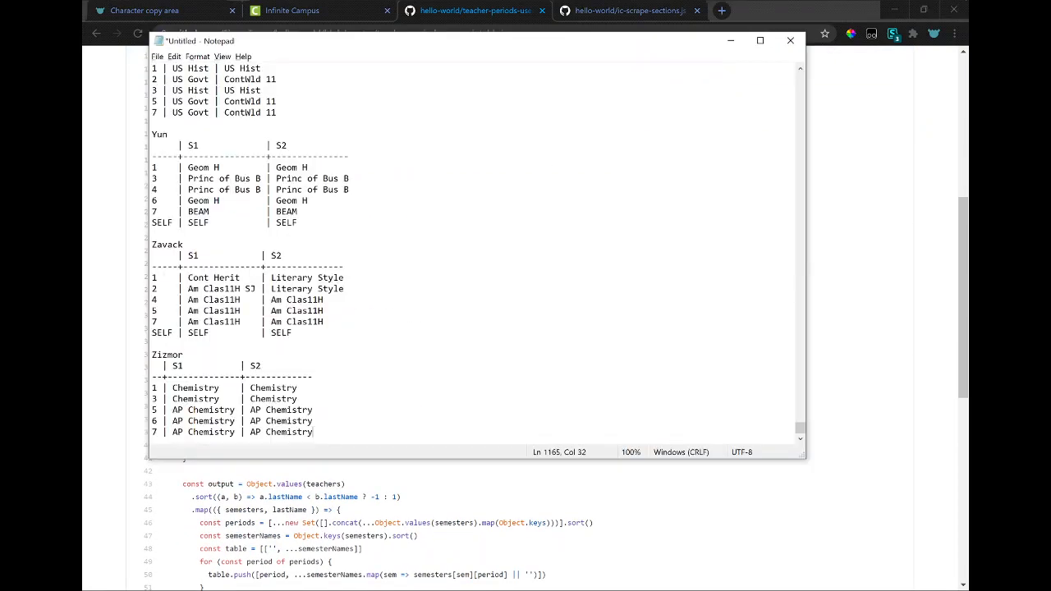
scroll("down", 3)
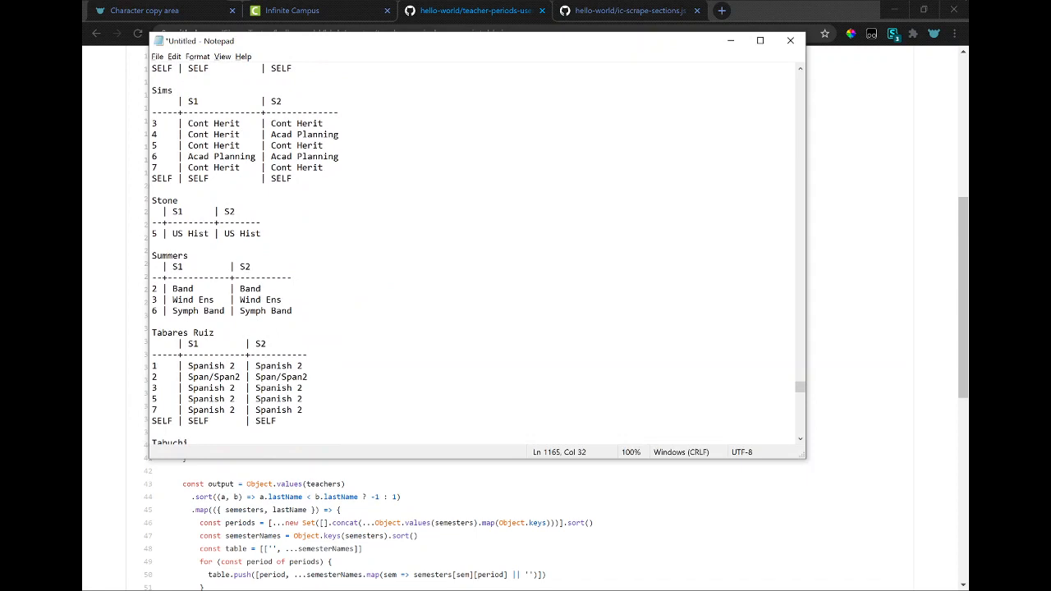